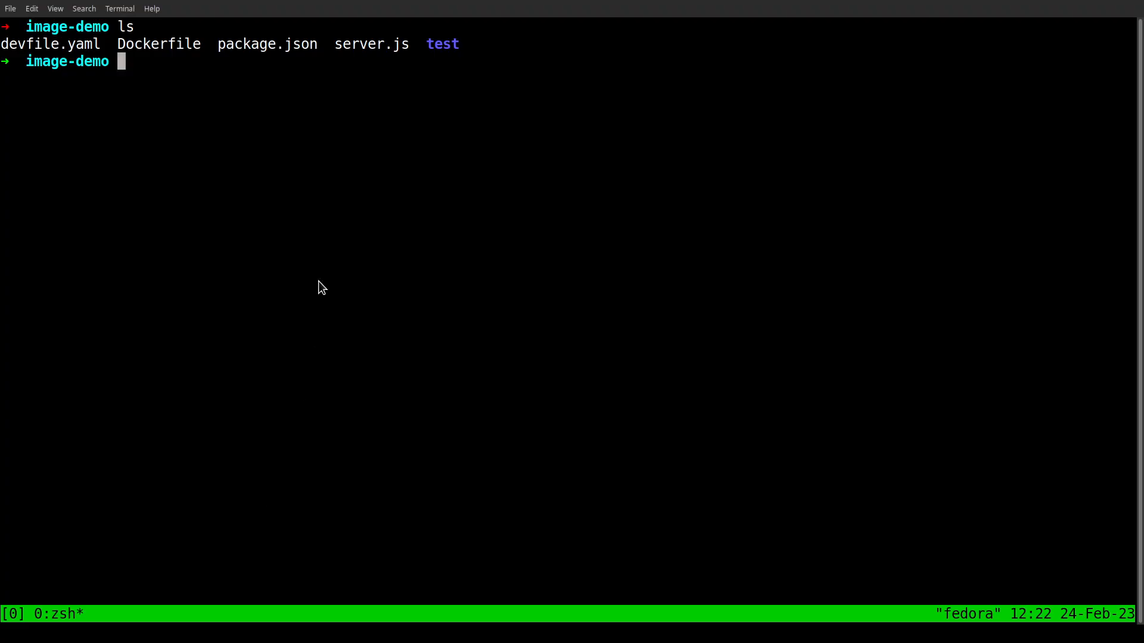
- Open the project with code and review devfile.yaml's image-build-component and chained run command
{"action": "type", "text": "code ev"}
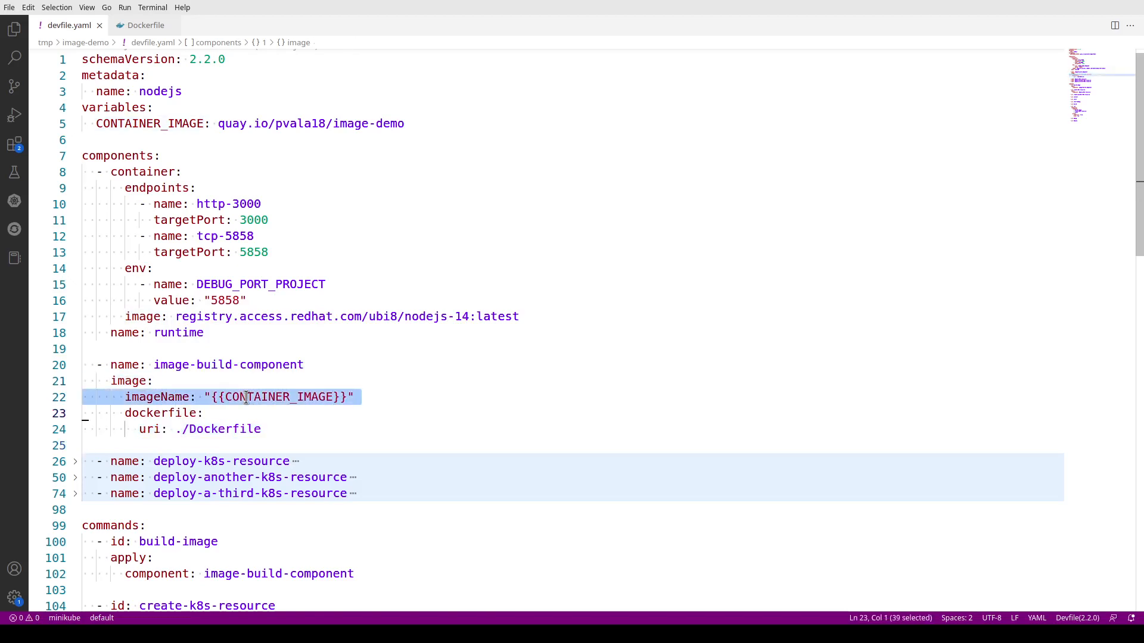
{"action": "scroll", "scroll_direction": "down", "scroll_amount": 3}
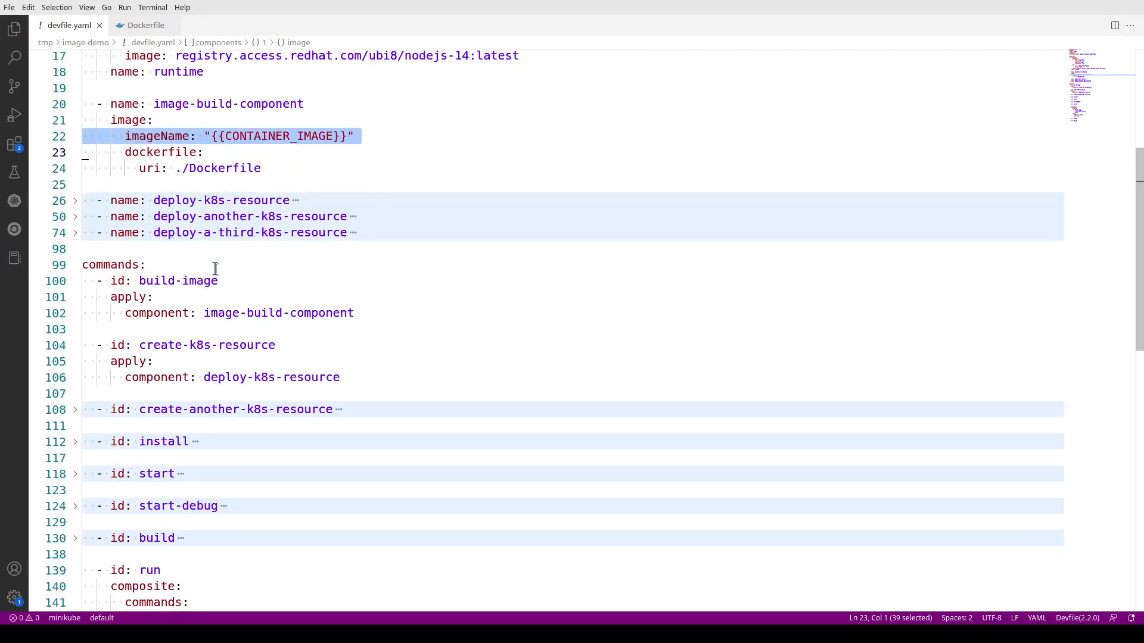
{"action": "scroll", "scroll_direction": "down", "scroll_amount": 3}
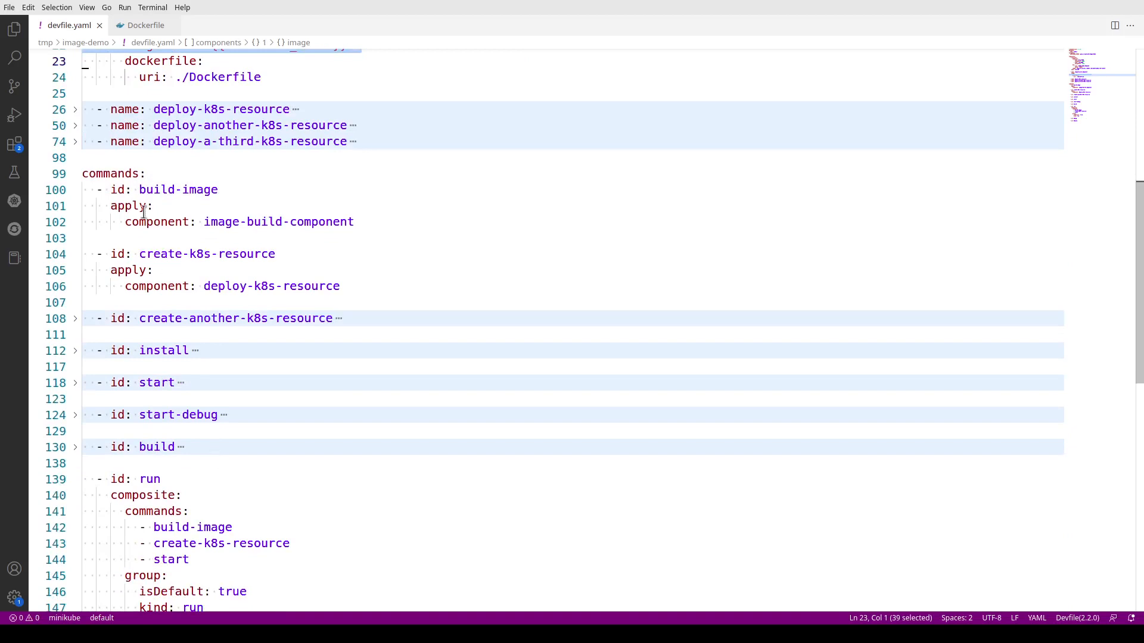
{"action": "double_click", "coordinate": [129, 206]}
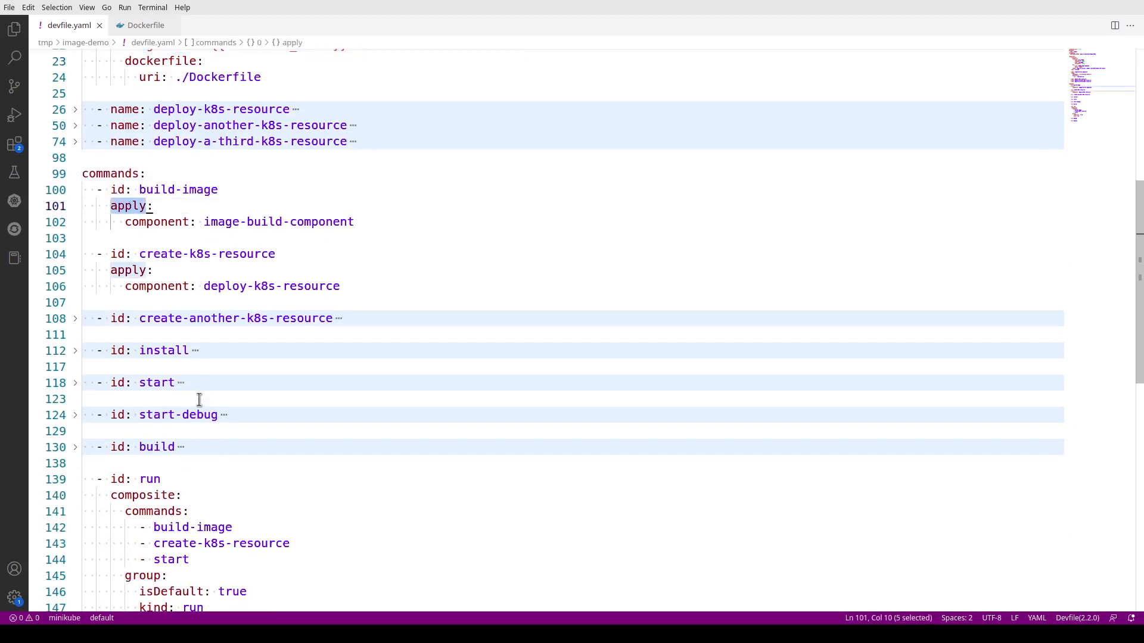
{"action": "scroll", "scroll_direction": "down", "scroll_amount": 3}
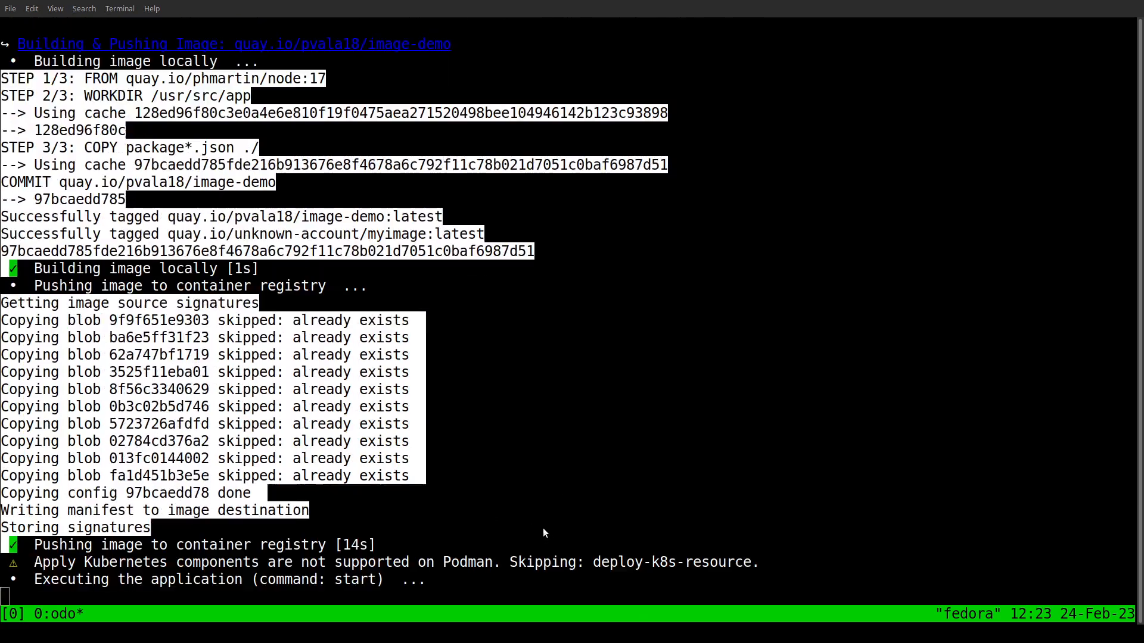
{"action": "mouse_move", "coordinate": [202, 552]}
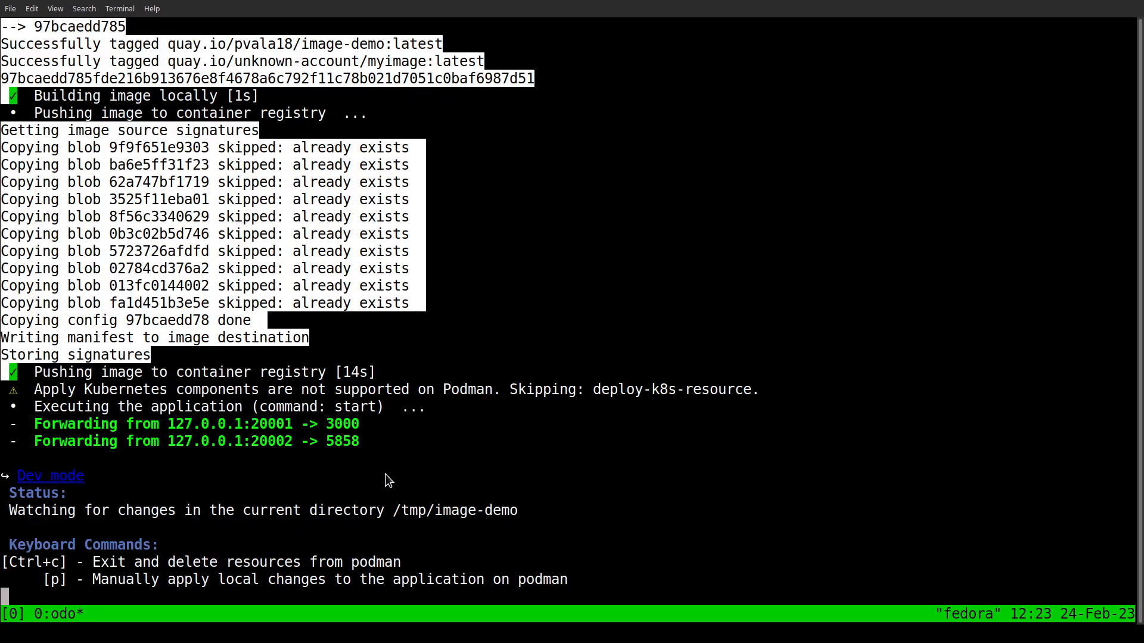
{"action": "mouse_move", "coordinate": [459, 396]}
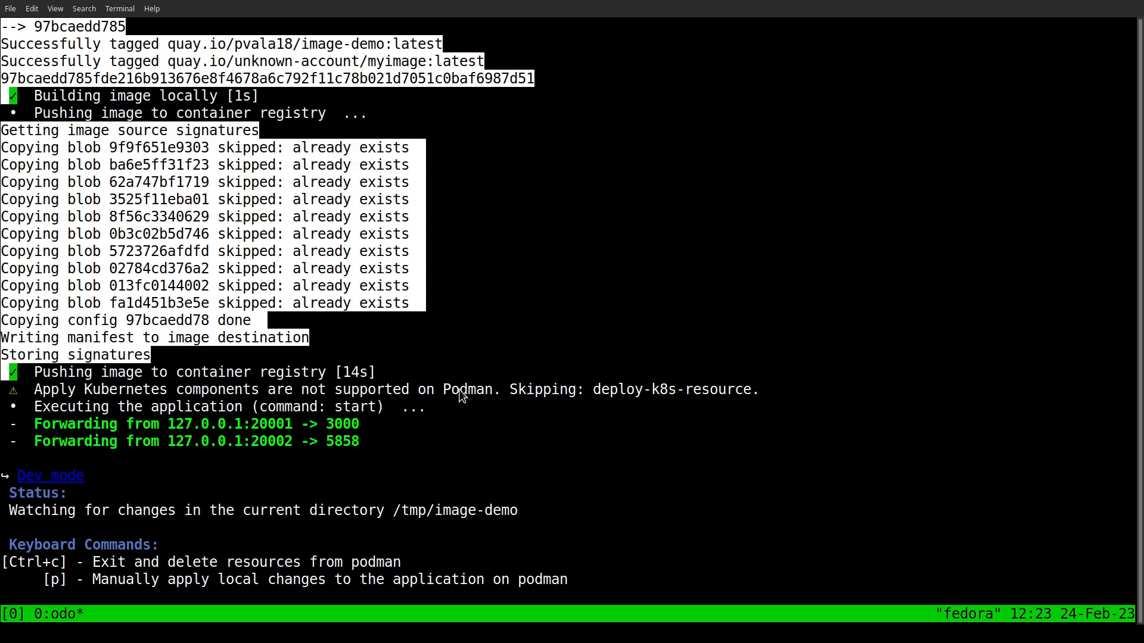